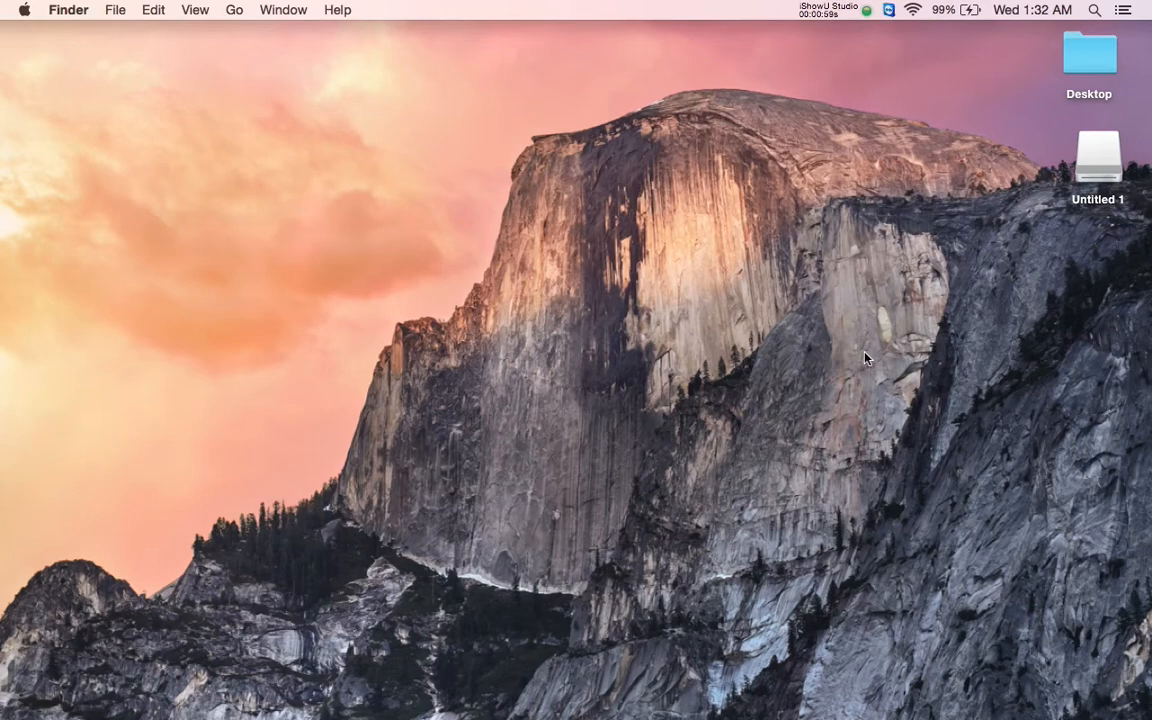
{"action": "mouse_move", "coordinate": [234, 11]}
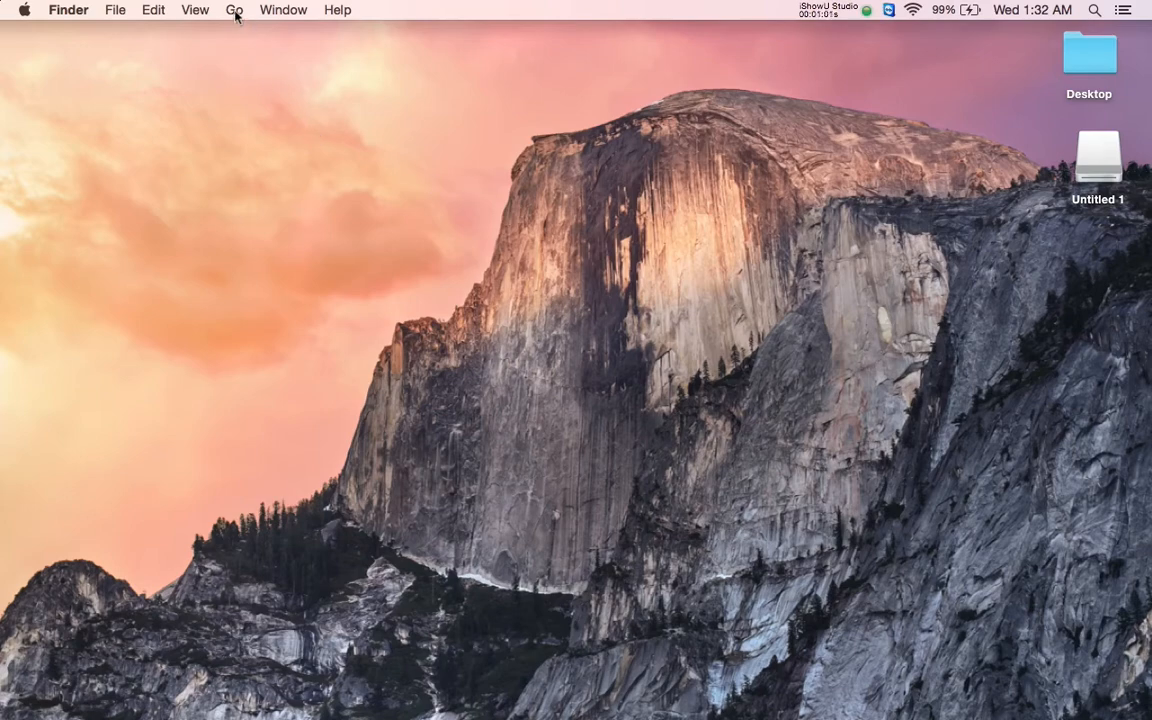
Step: Launch Disk Utility from Finder's Utilities folder
{"action": "left_click", "coordinate": [234, 9]}
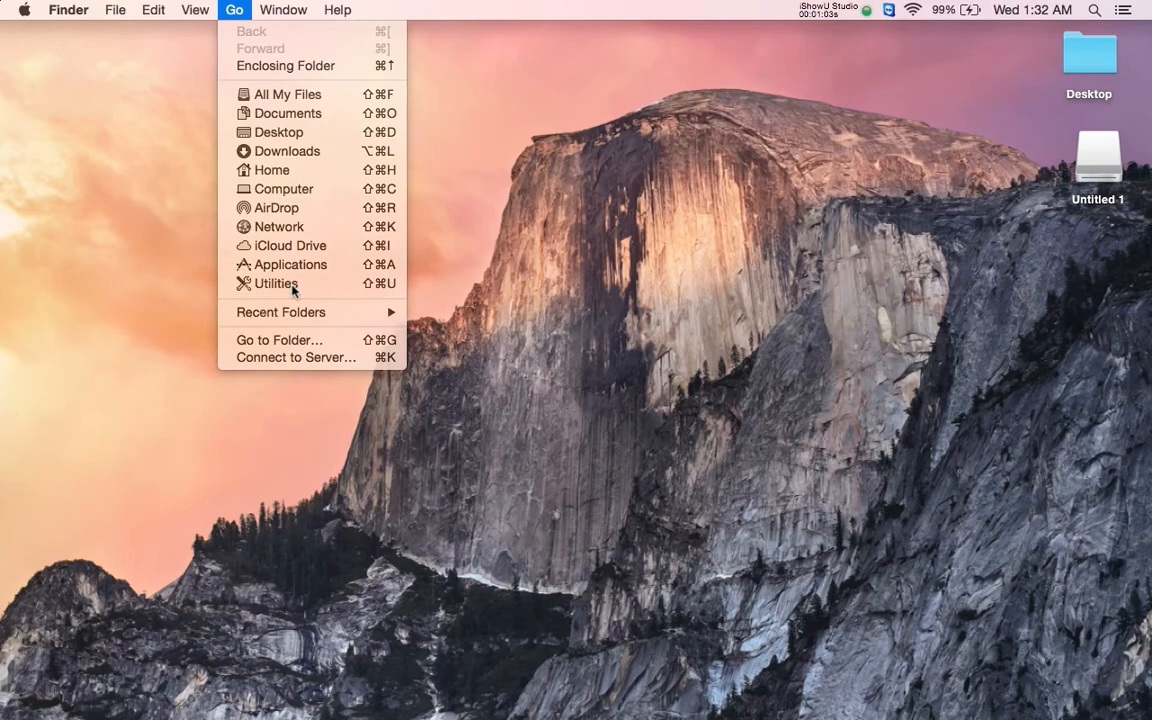
{"action": "left_click", "coordinate": [274, 283]}
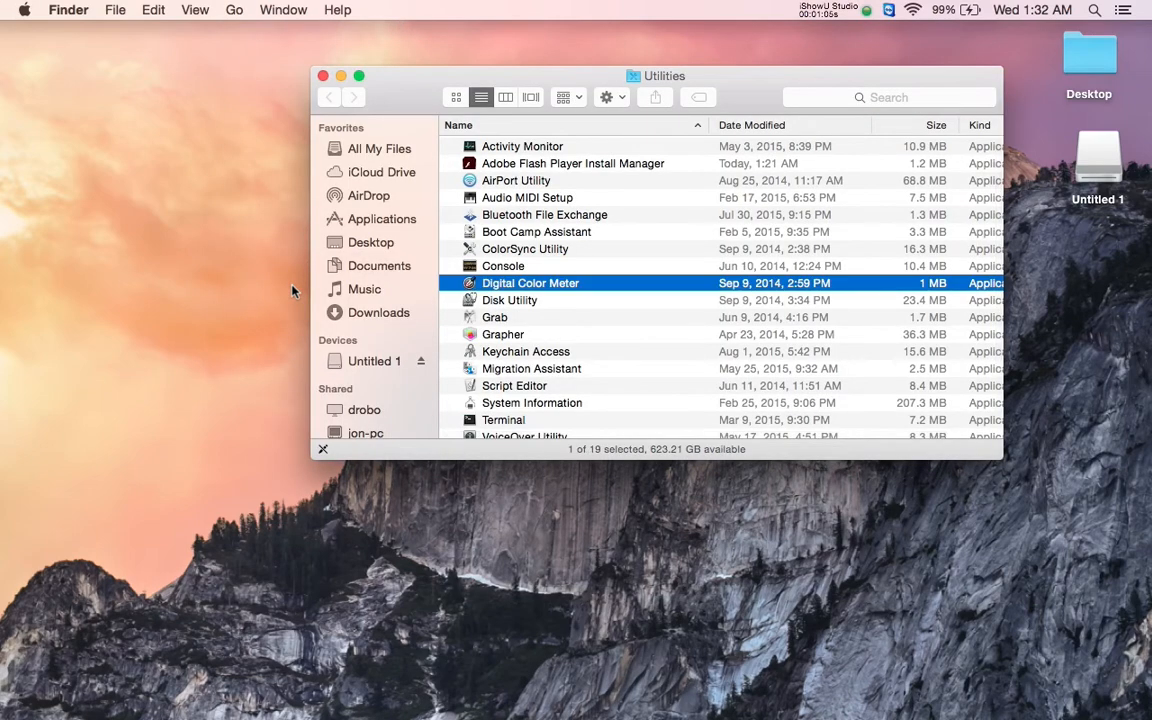
{"action": "left_click", "coordinate": [510, 300]}
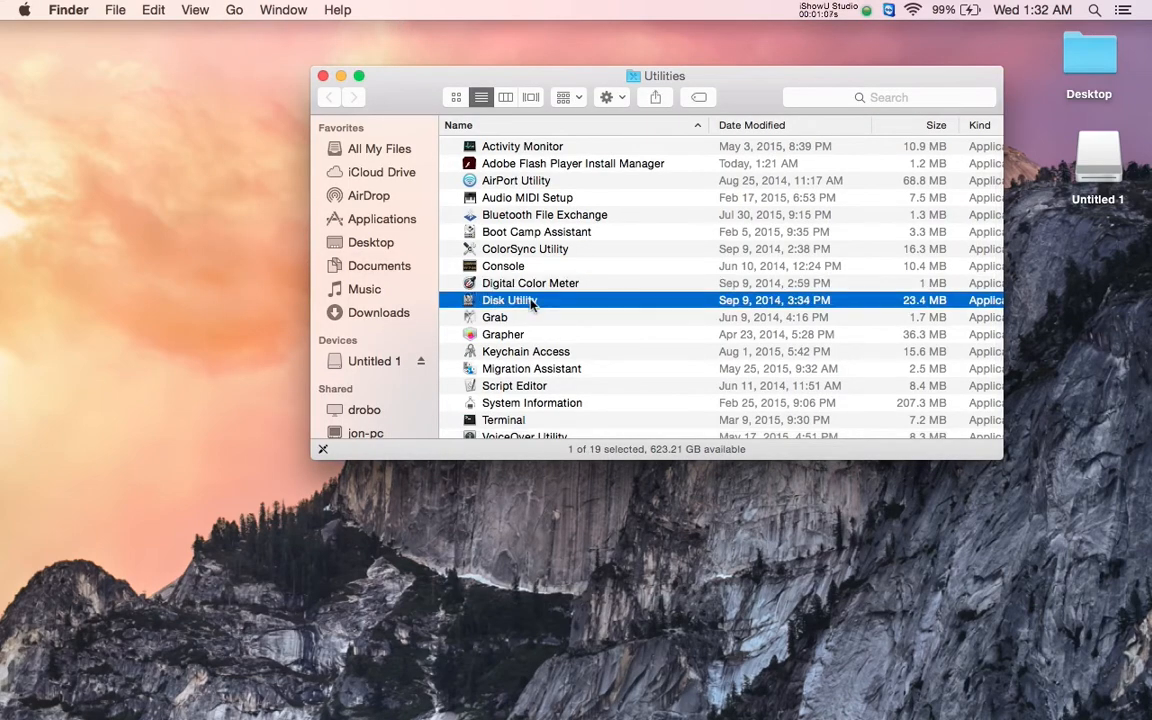
{"action": "double_click", "coordinate": [510, 300]}
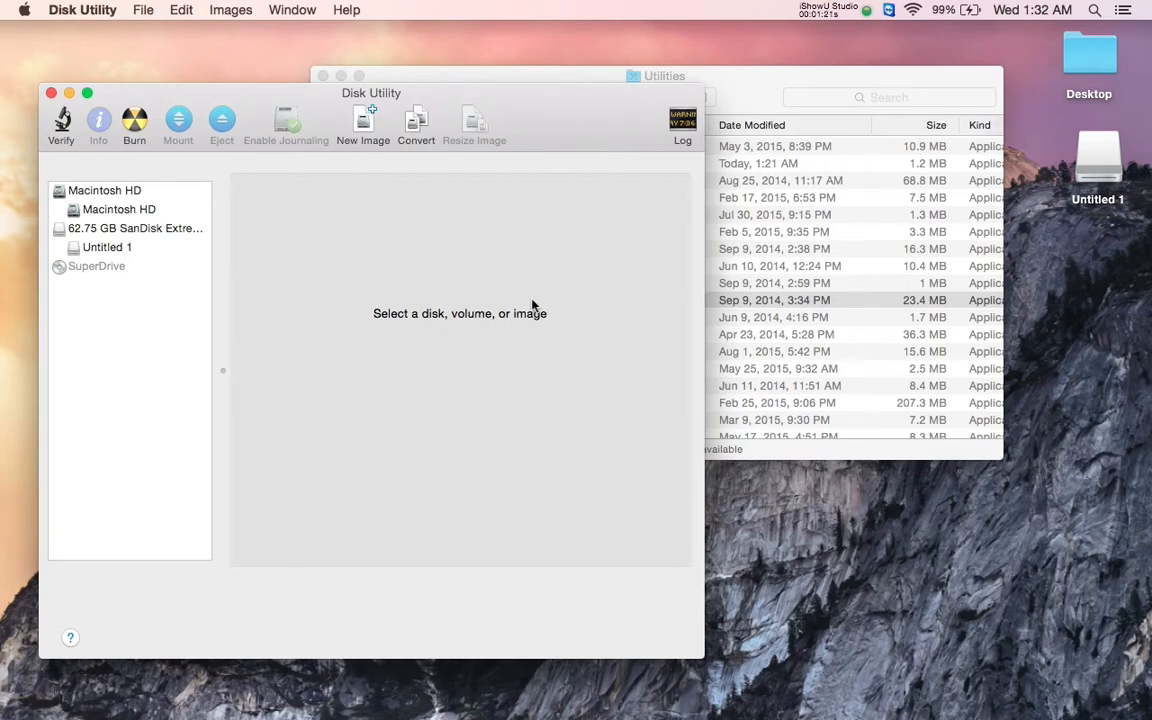
{"action": "mouse_move", "coordinate": [180, 308]}
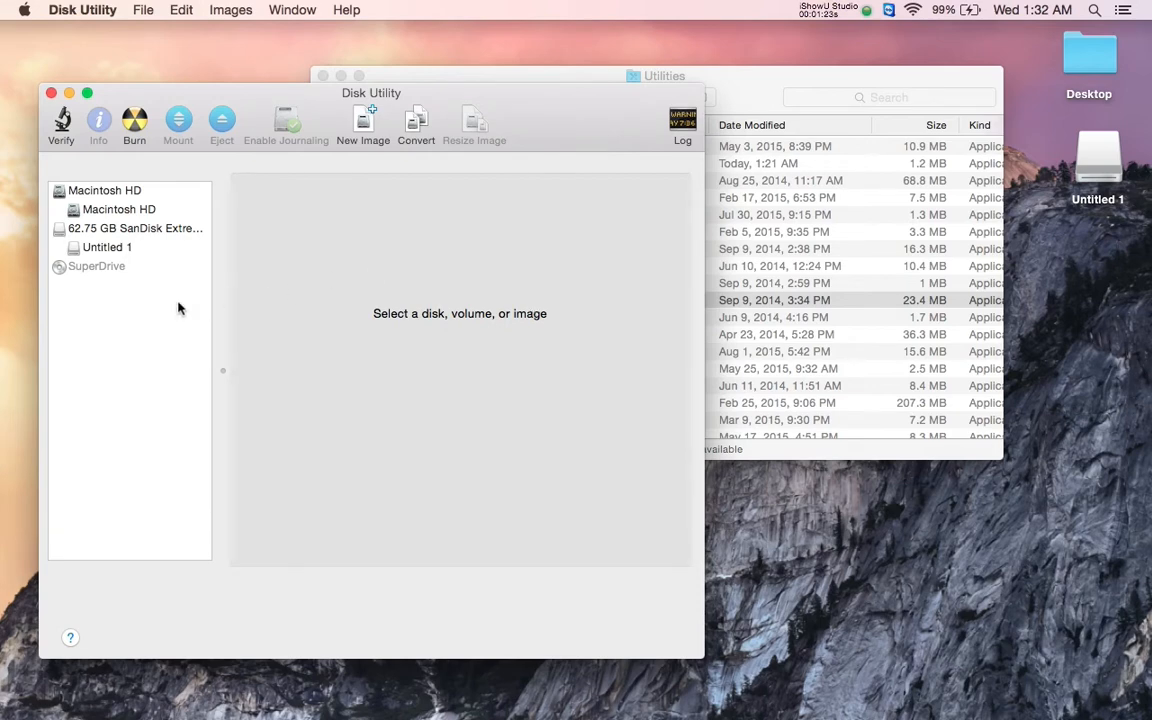
{"action": "mouse_move", "coordinate": [143, 228]}
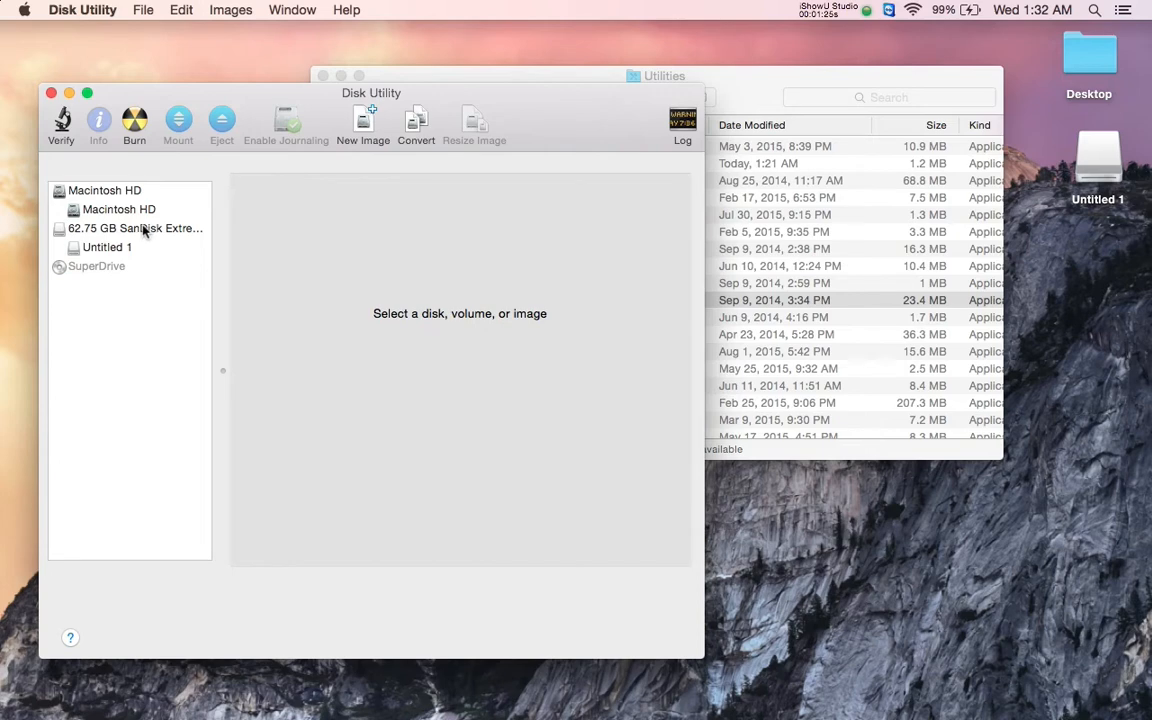
Step: Select the 62.75 GB SanDisk Extreme Media drive and show its Partition settings
{"action": "left_click", "coordinate": [135, 228]}
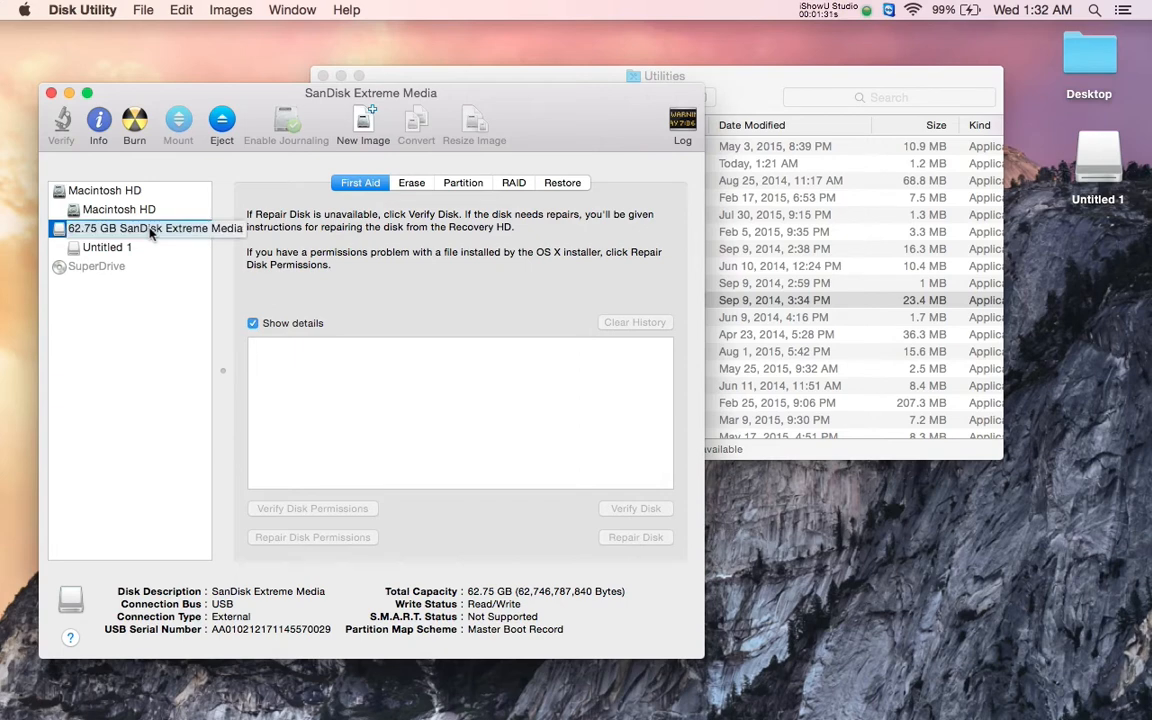
{"action": "mouse_move", "coordinate": [155, 228]}
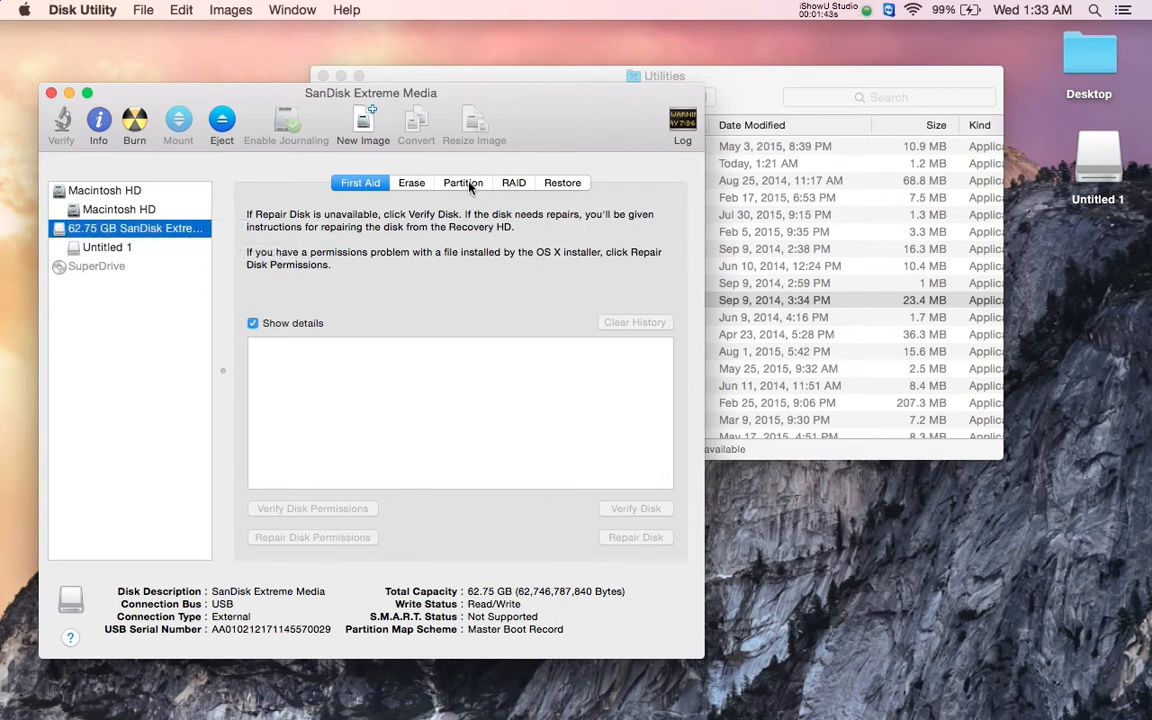
{"action": "left_click", "coordinate": [463, 182]}
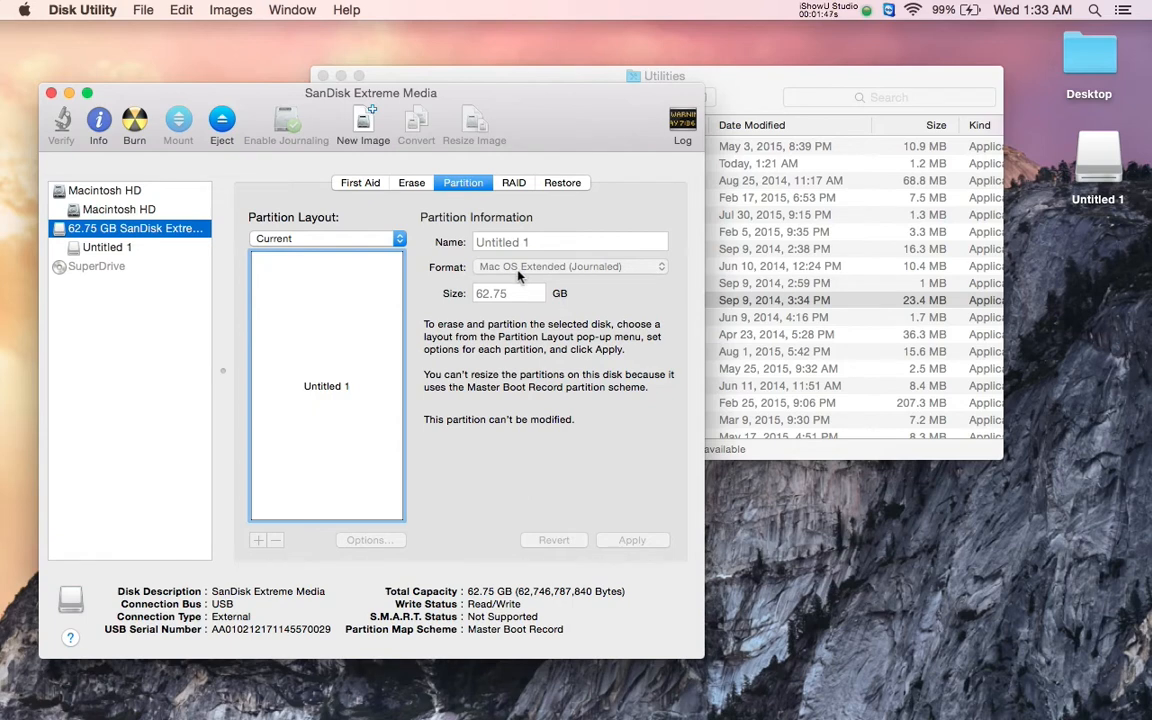
{"action": "mouse_move", "coordinate": [415, 251]}
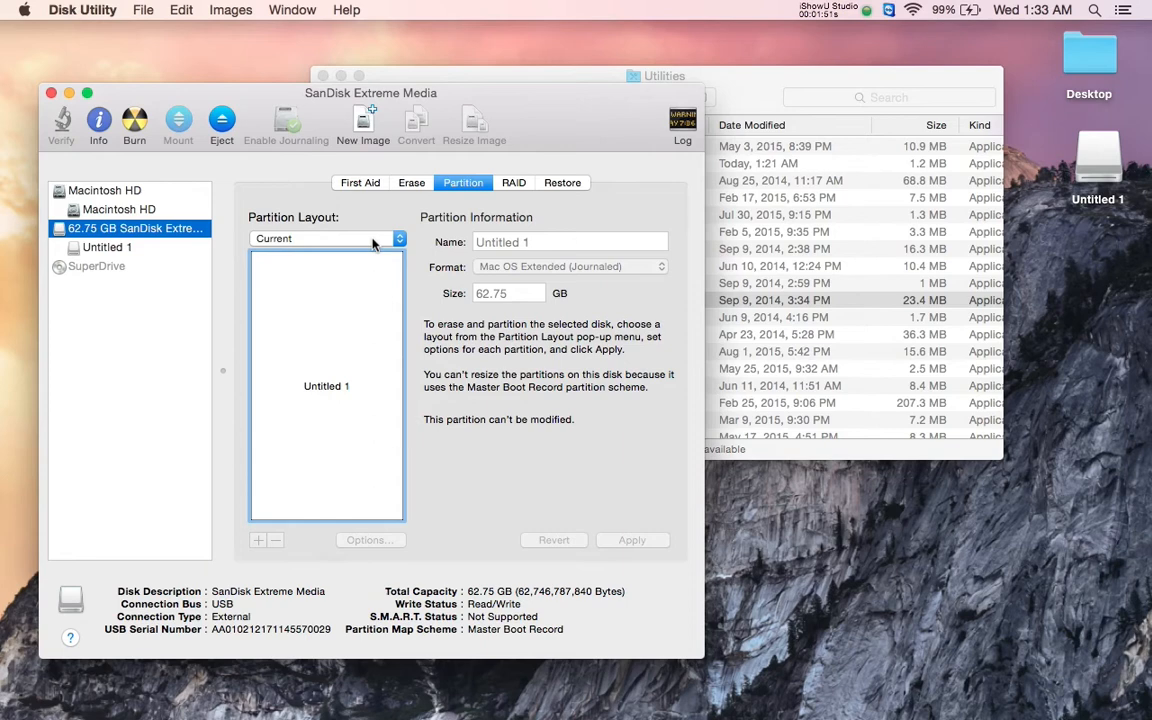
Step: Choose a 1 Partition layout formatted as ExFAT for Untitled 1
{"action": "left_click", "coordinate": [327, 238]}
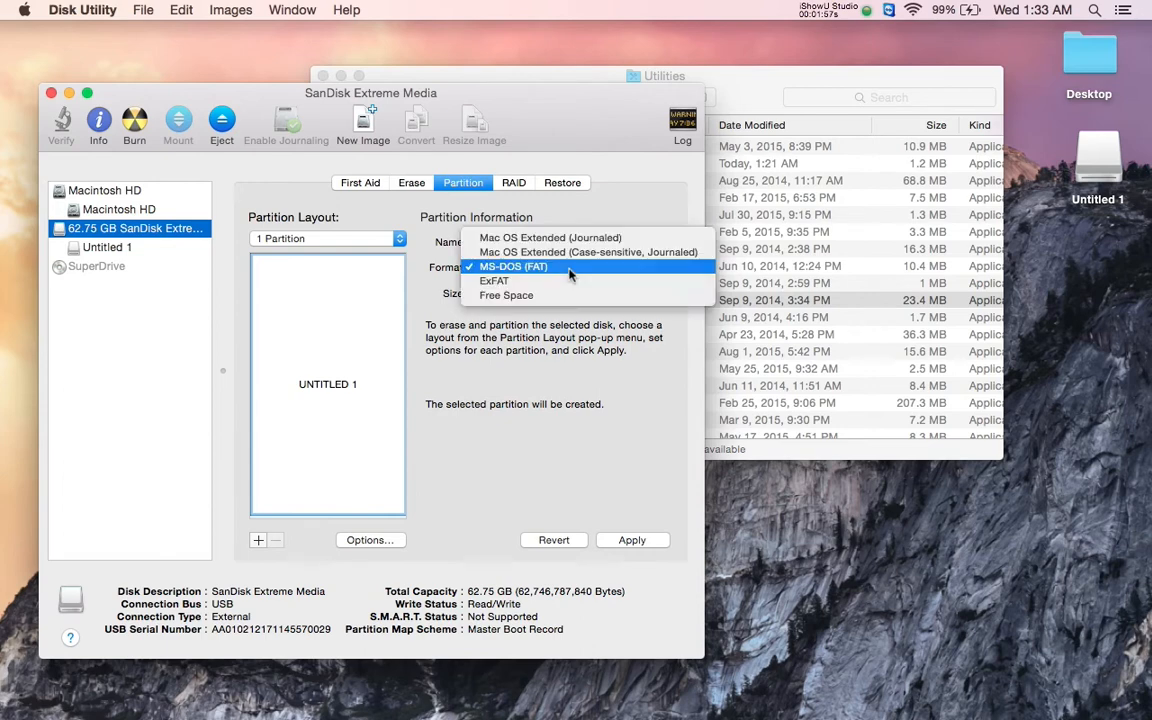
{"action": "left_click", "coordinate": [493, 280]}
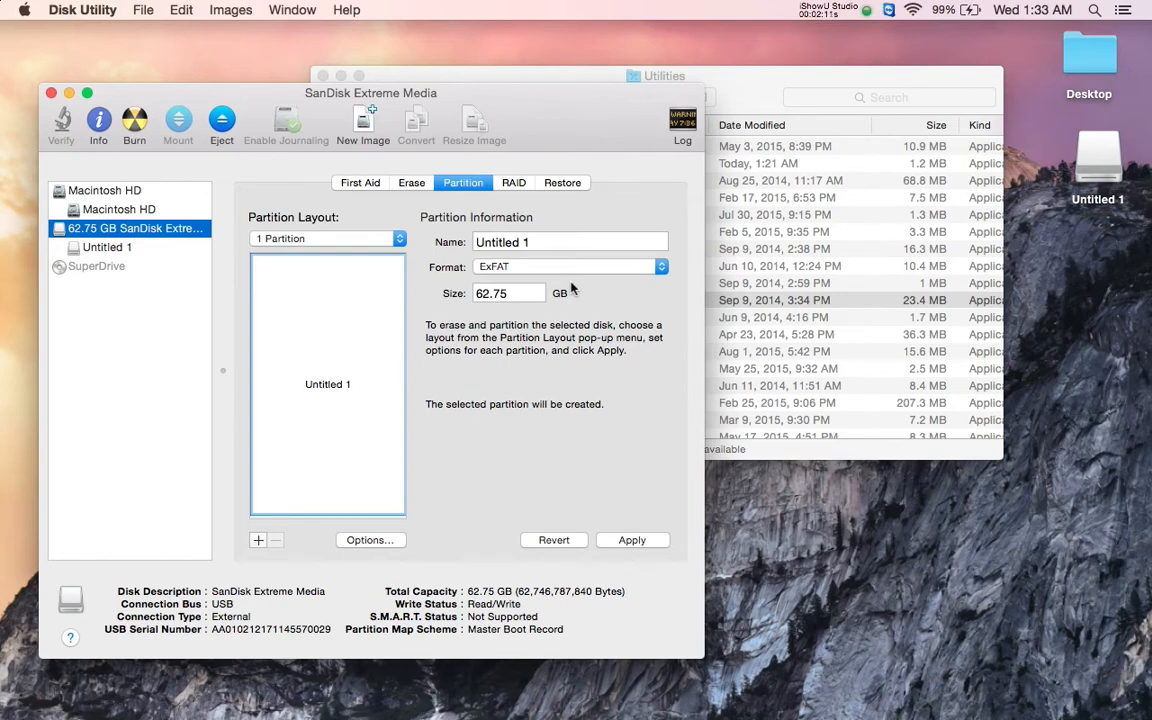
{"action": "mouse_move", "coordinate": [615, 481]}
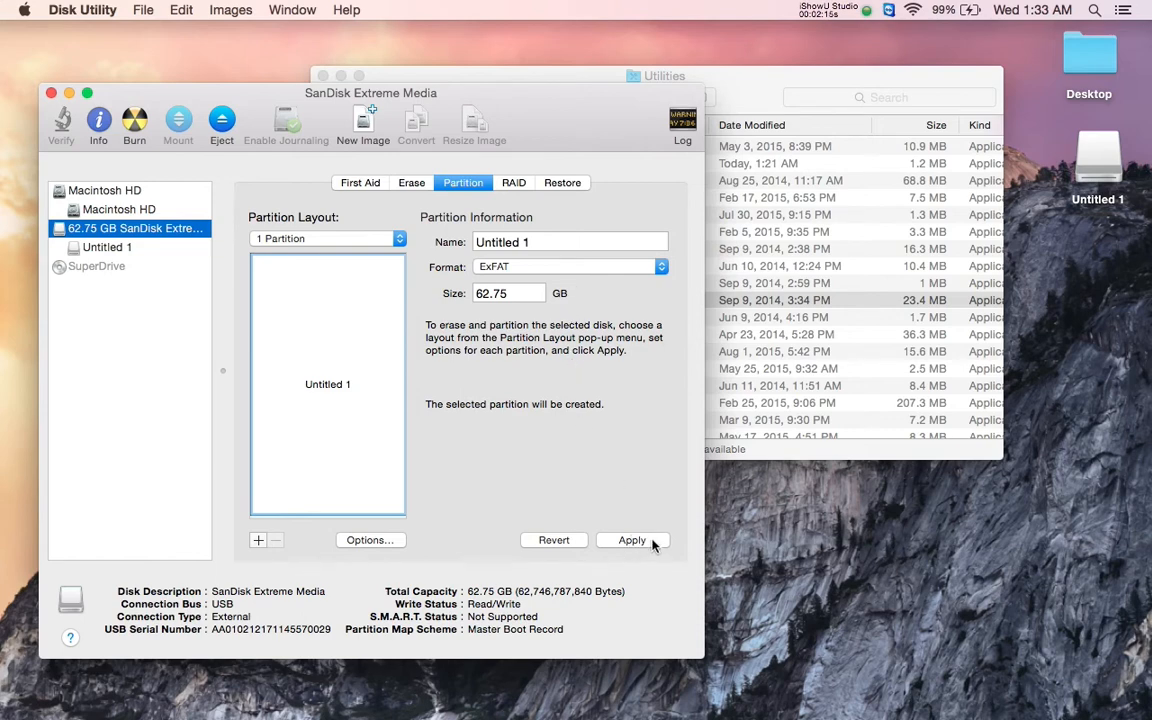
Step: Apply the single ExFAT partition layout and confirm erasing the SanDisk drive
{"action": "left_click", "coordinate": [631, 540]}
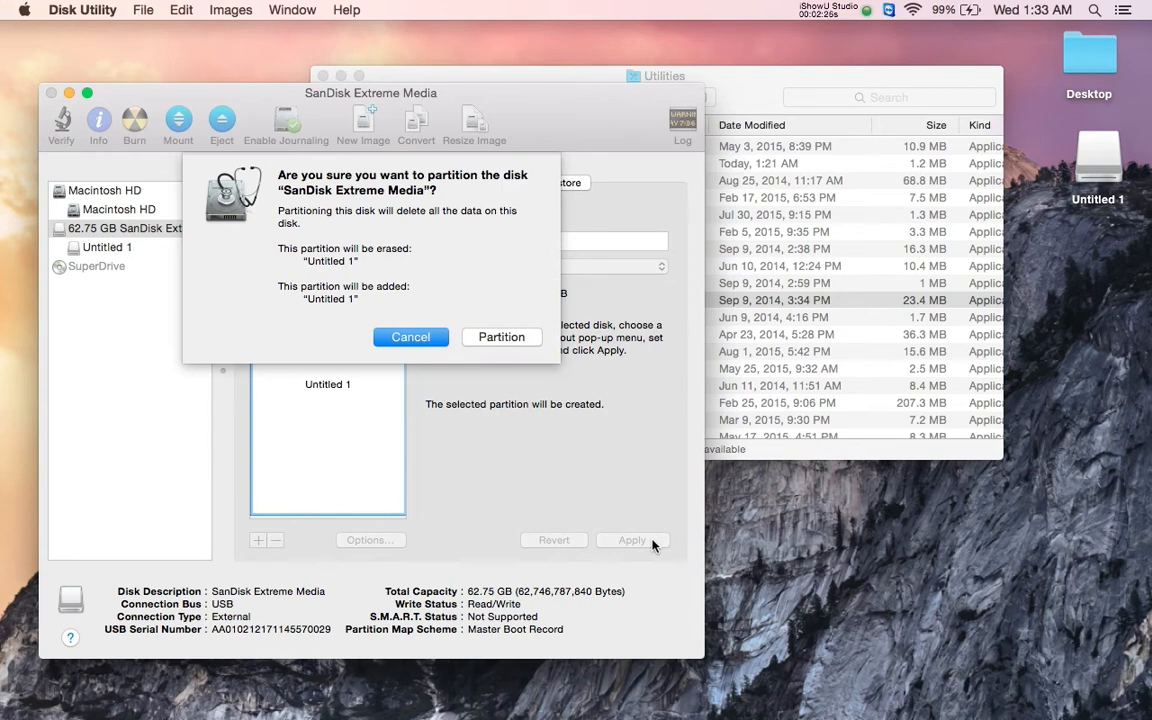
{"action": "mouse_move", "coordinate": [585, 487]}
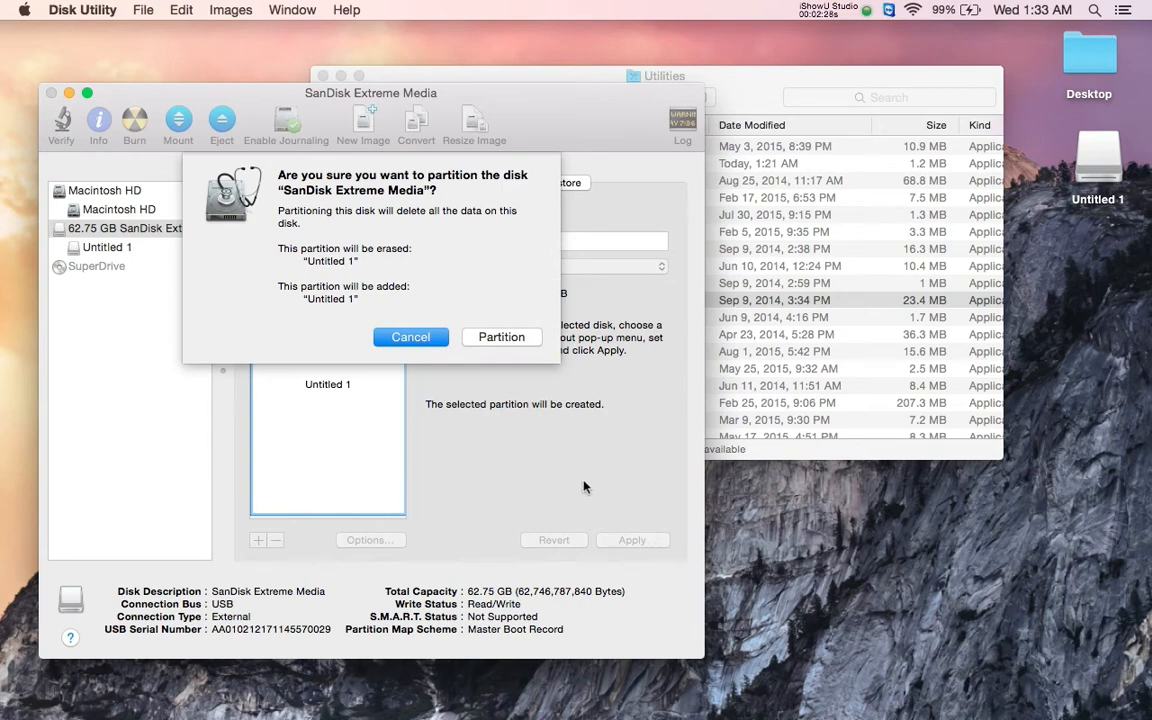
{"action": "mouse_move", "coordinate": [501, 337]}
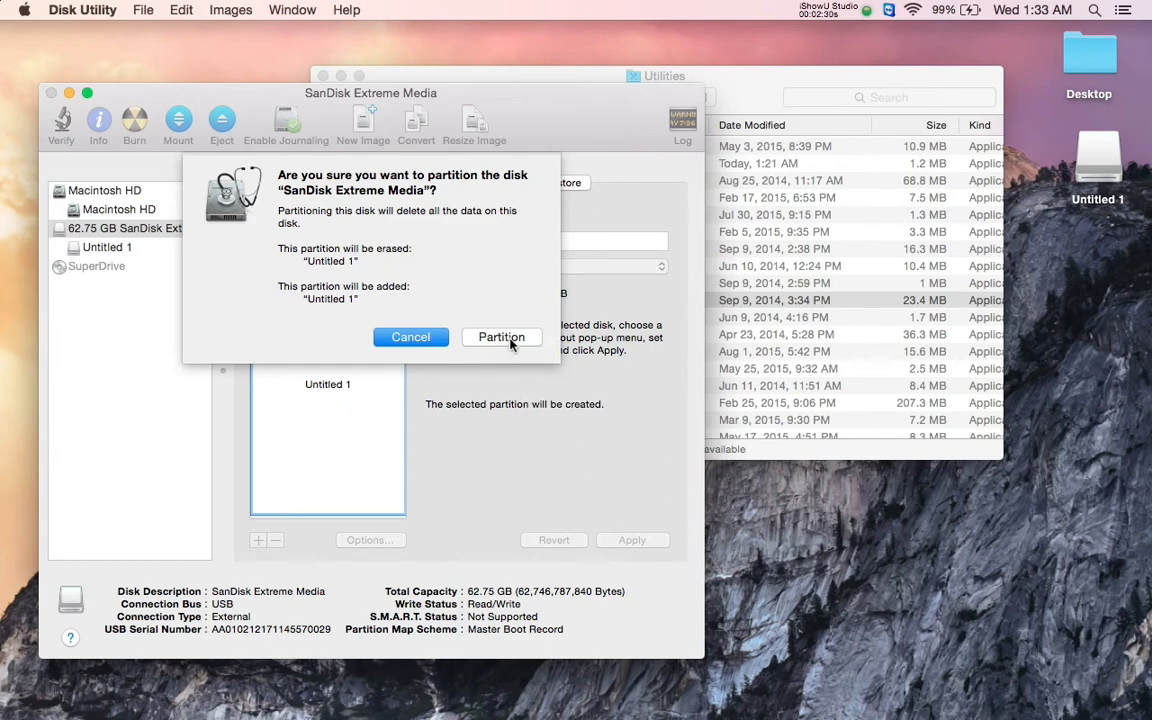
{"action": "left_click", "coordinate": [410, 336]}
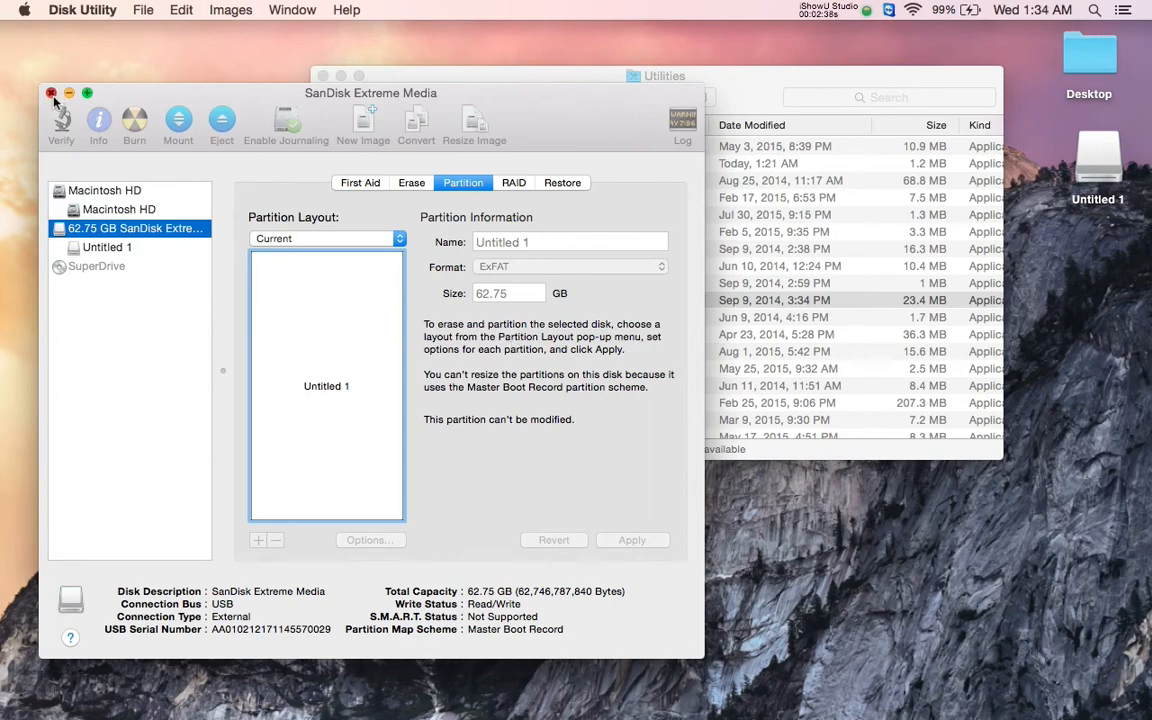
Step: Close Disk Utility and select the Untitled 1 drive on the desktop
{"action": "left_click", "coordinate": [52, 93]}
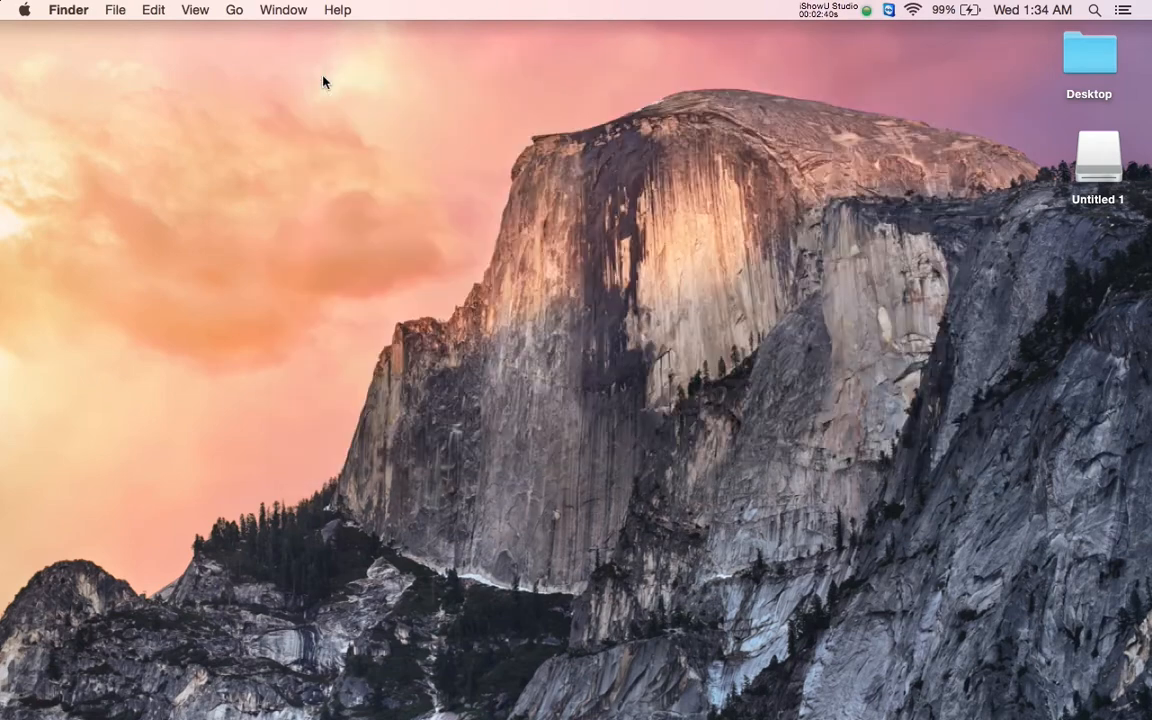
{"action": "left_click", "coordinate": [1098, 160]}
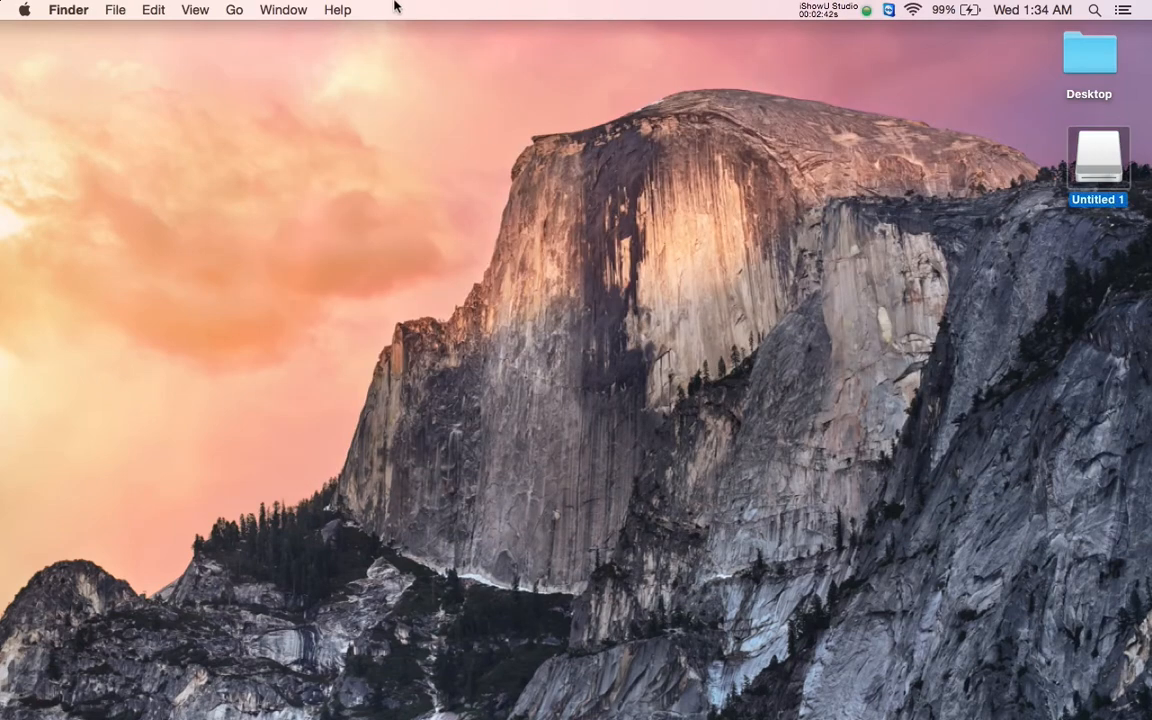
{"action": "left_click", "coordinate": [115, 10]}
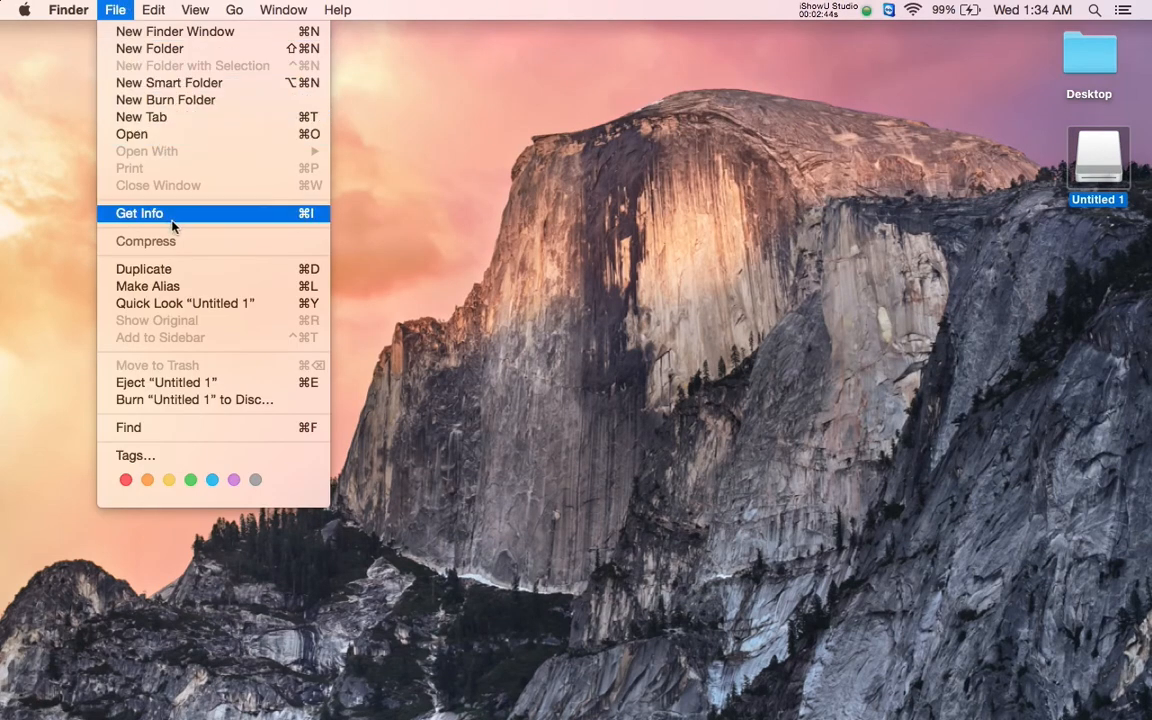
Step: View Get Info for Untitled 1, confirming ExFAT at 62.74 GB, then close it
{"action": "left_click", "coordinate": [139, 213]}
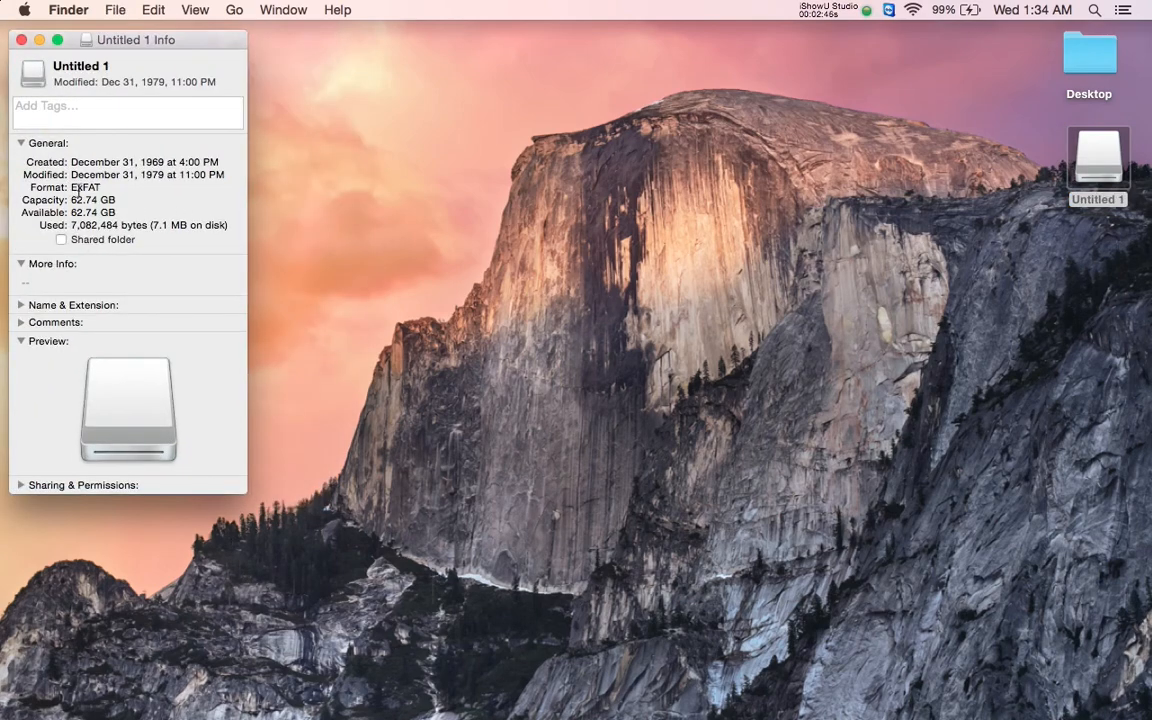
{"action": "left_click", "coordinate": [20, 40]}
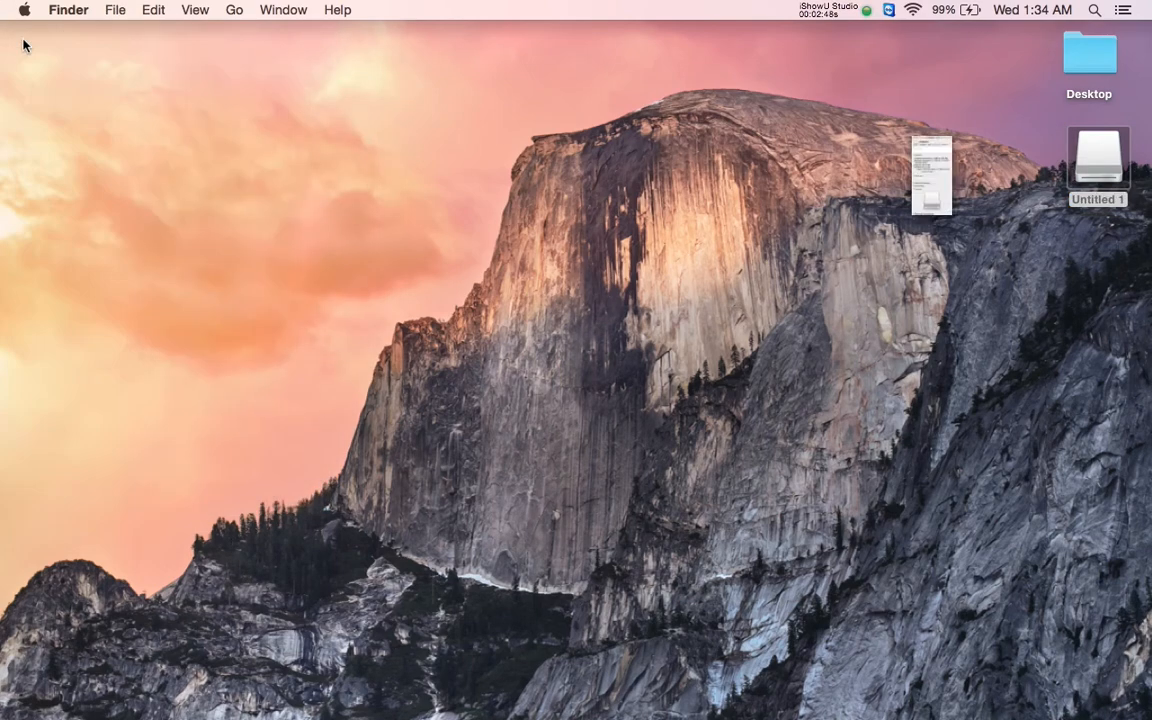